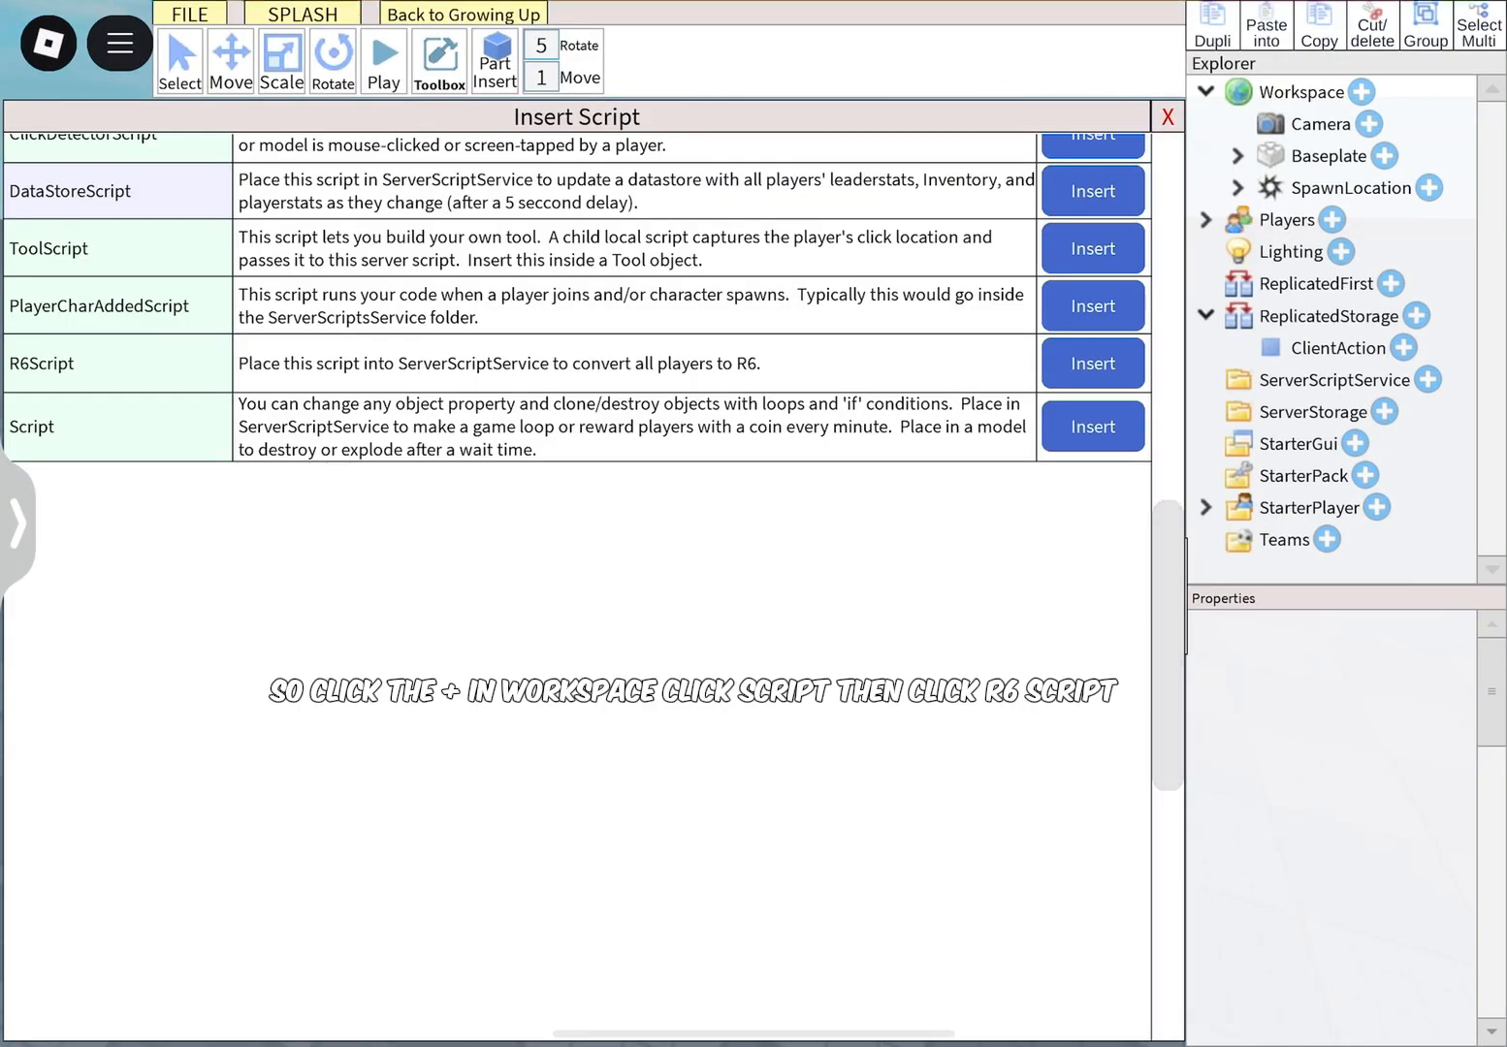
# - Insert R6Script into Workspace and paste a copy into ServerScriptService
pyautogui.click(1092, 363)
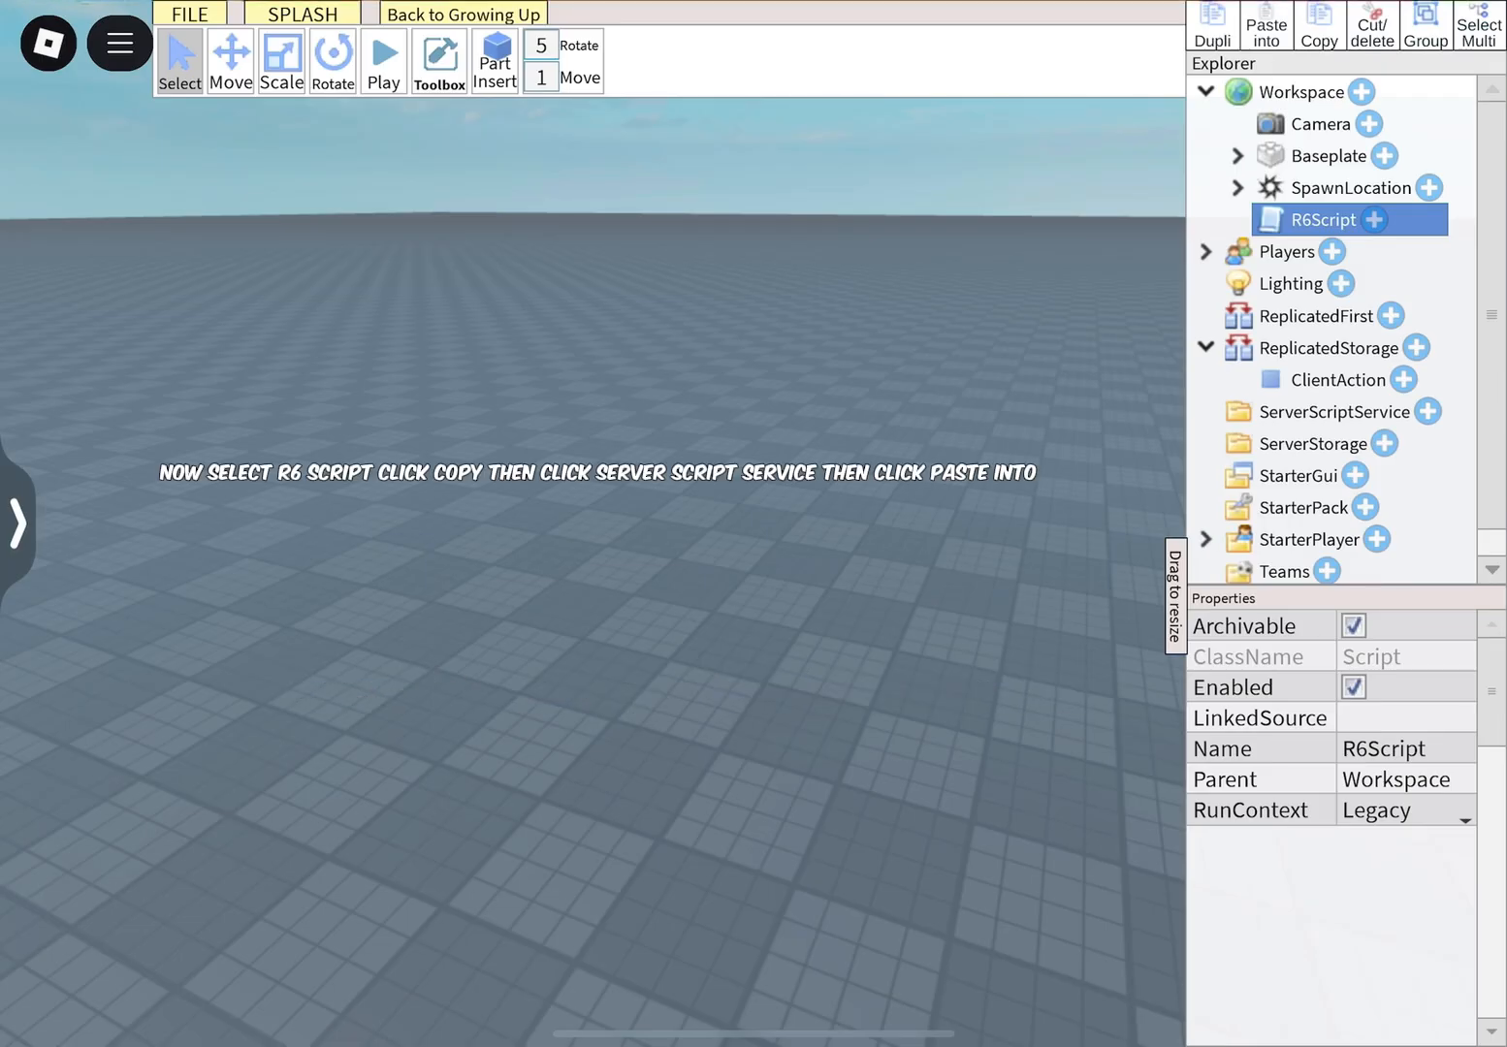
pyautogui.click(1331, 411)
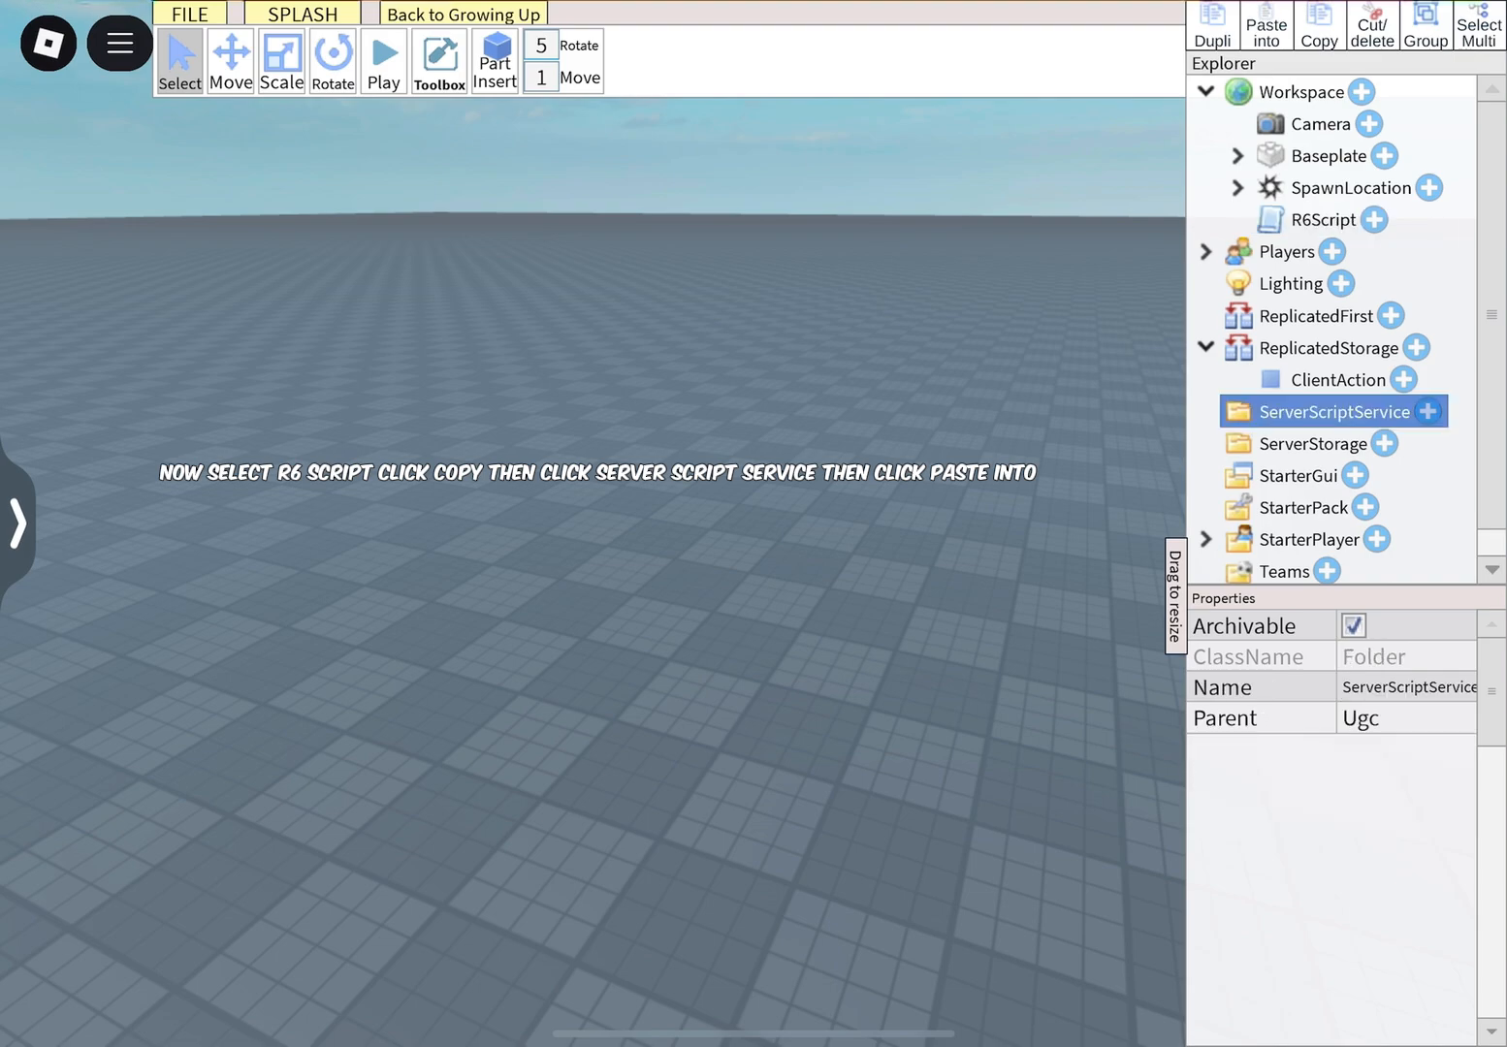
pyautogui.doubleClick(1316, 219)
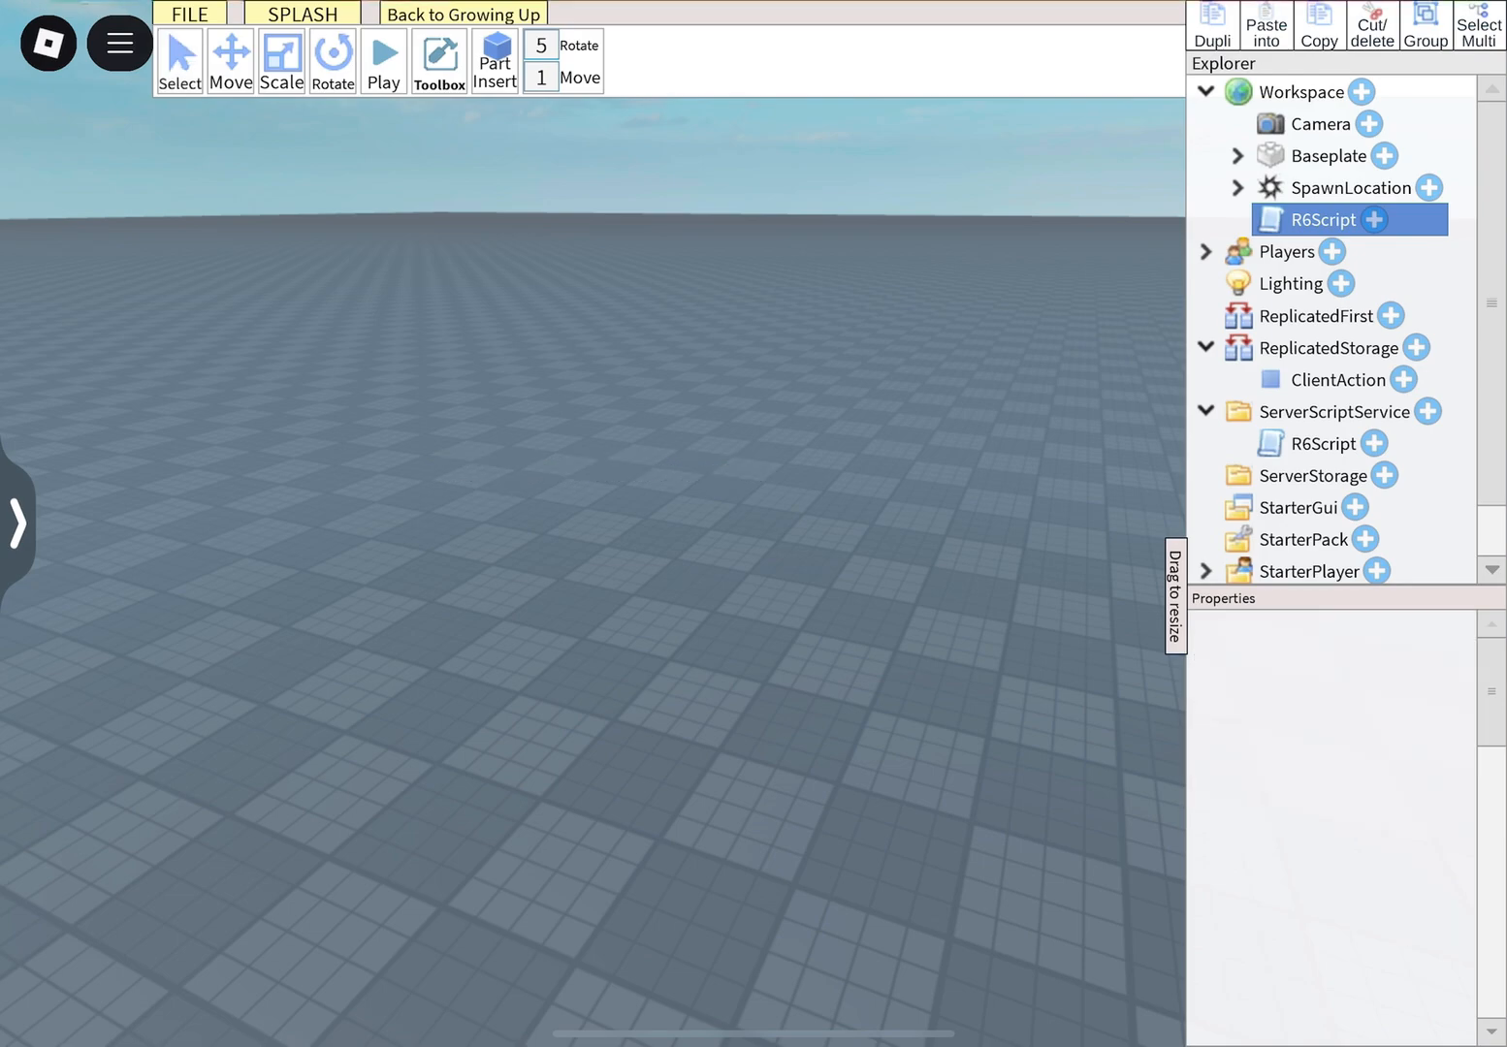
# - Add a Script to Workspace with the pet-follow code replacing the starter line, then close the editor
pyautogui.click(1368, 90)
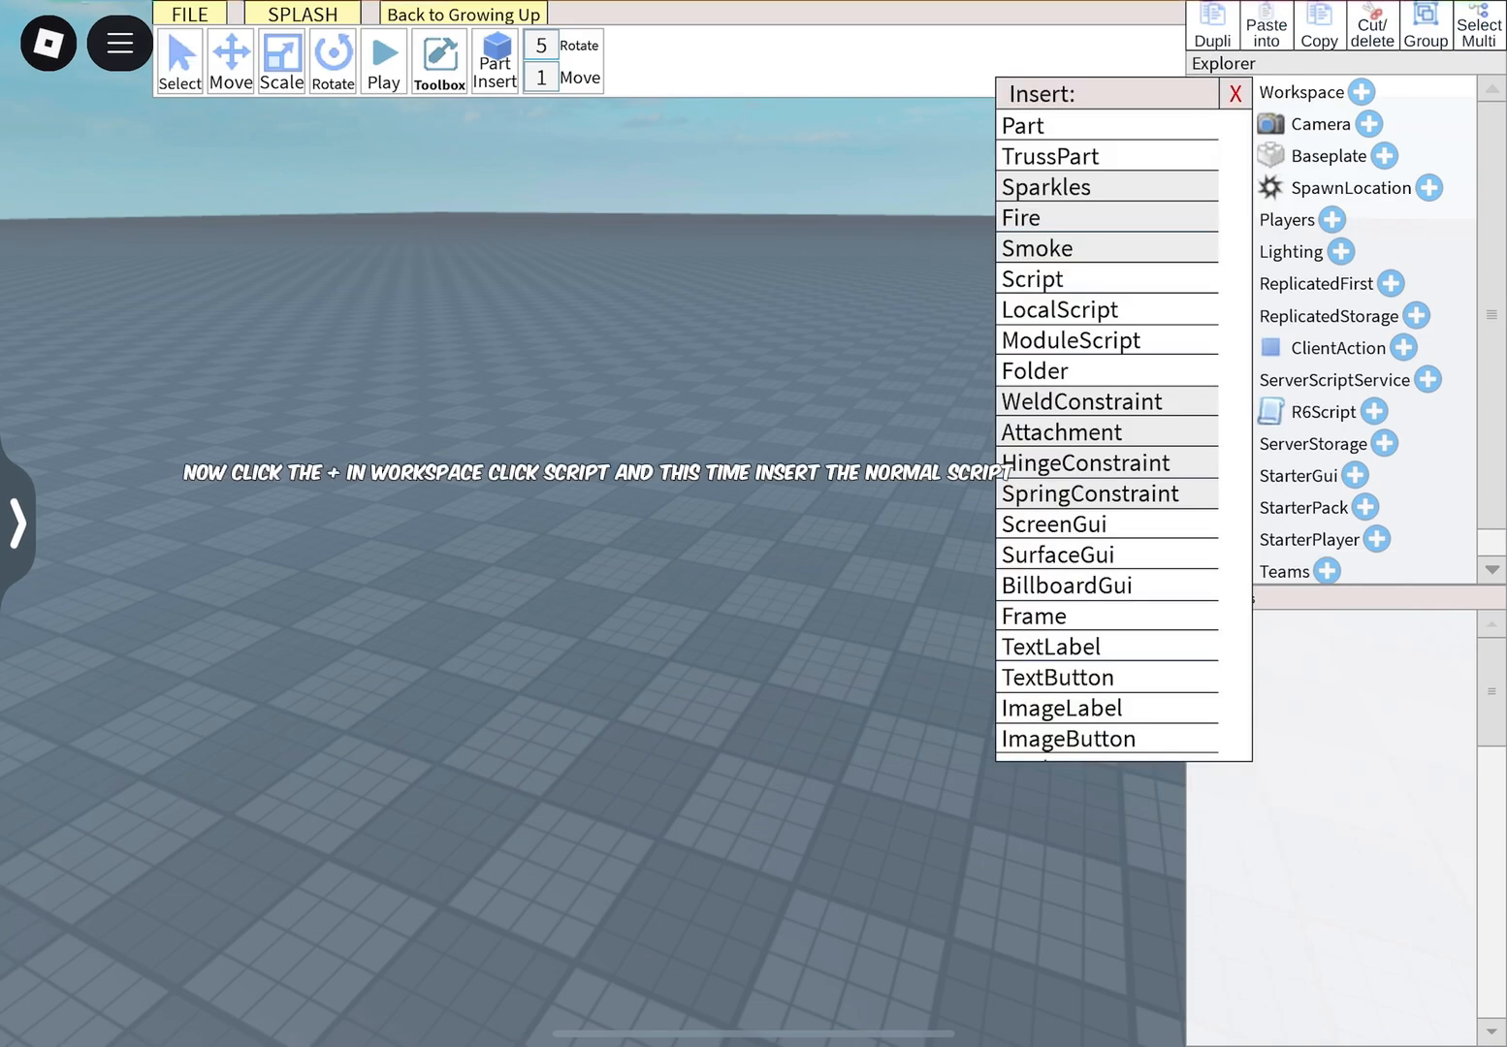
pyautogui.click(1032, 278)
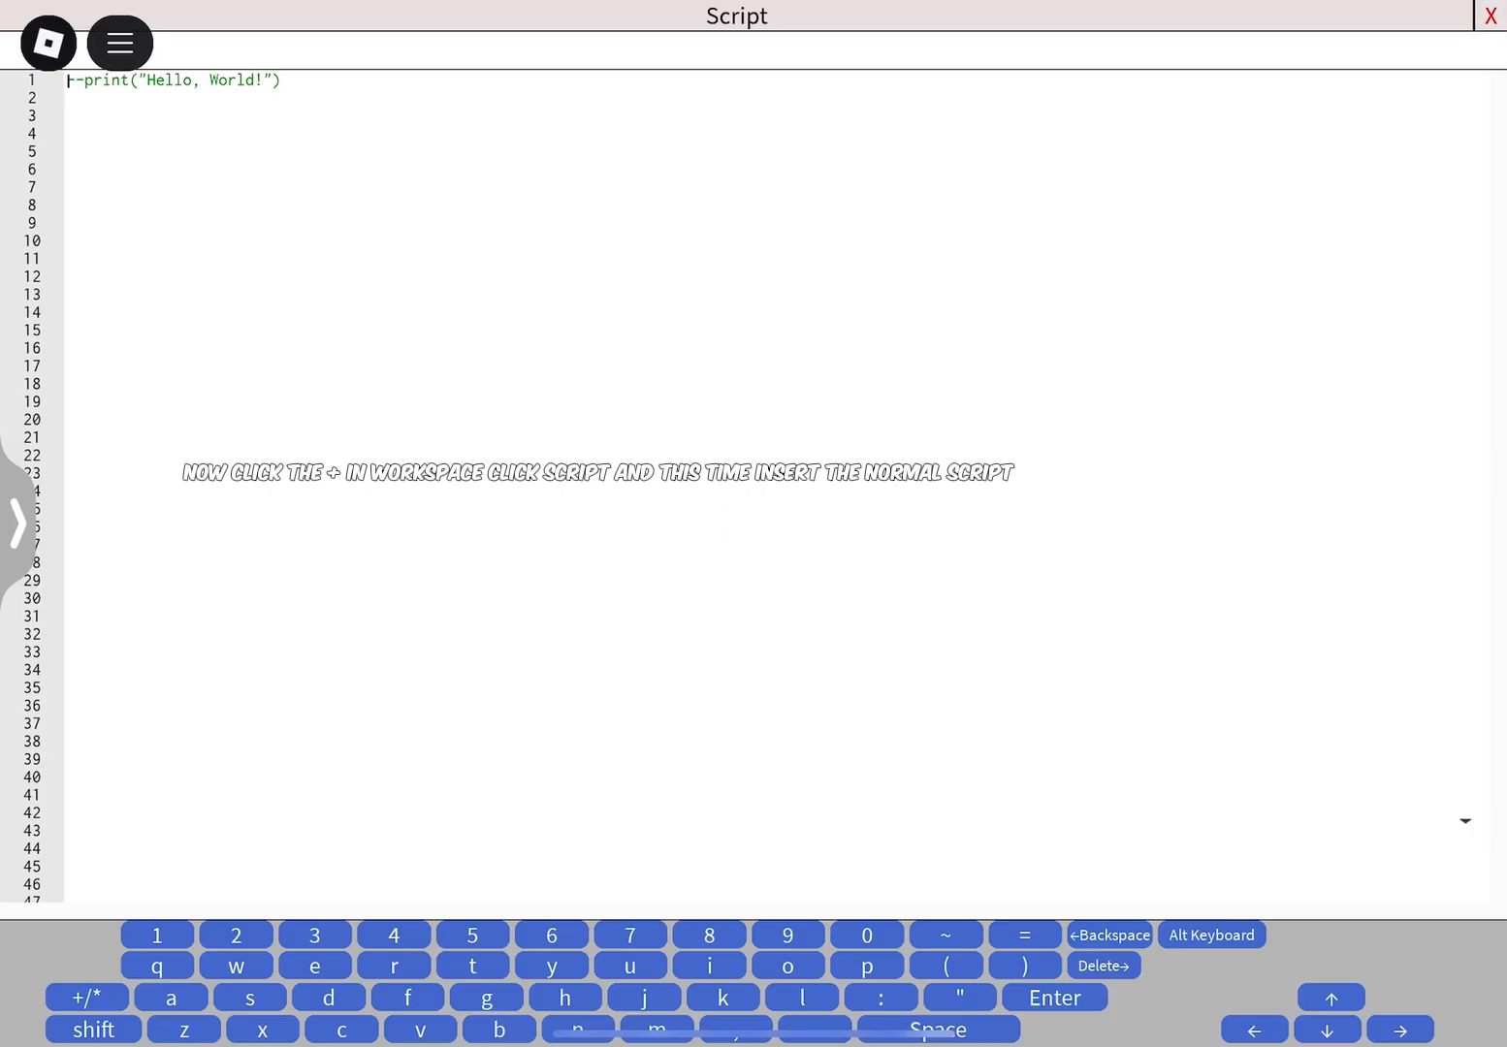
pyautogui.click(1210, 935)
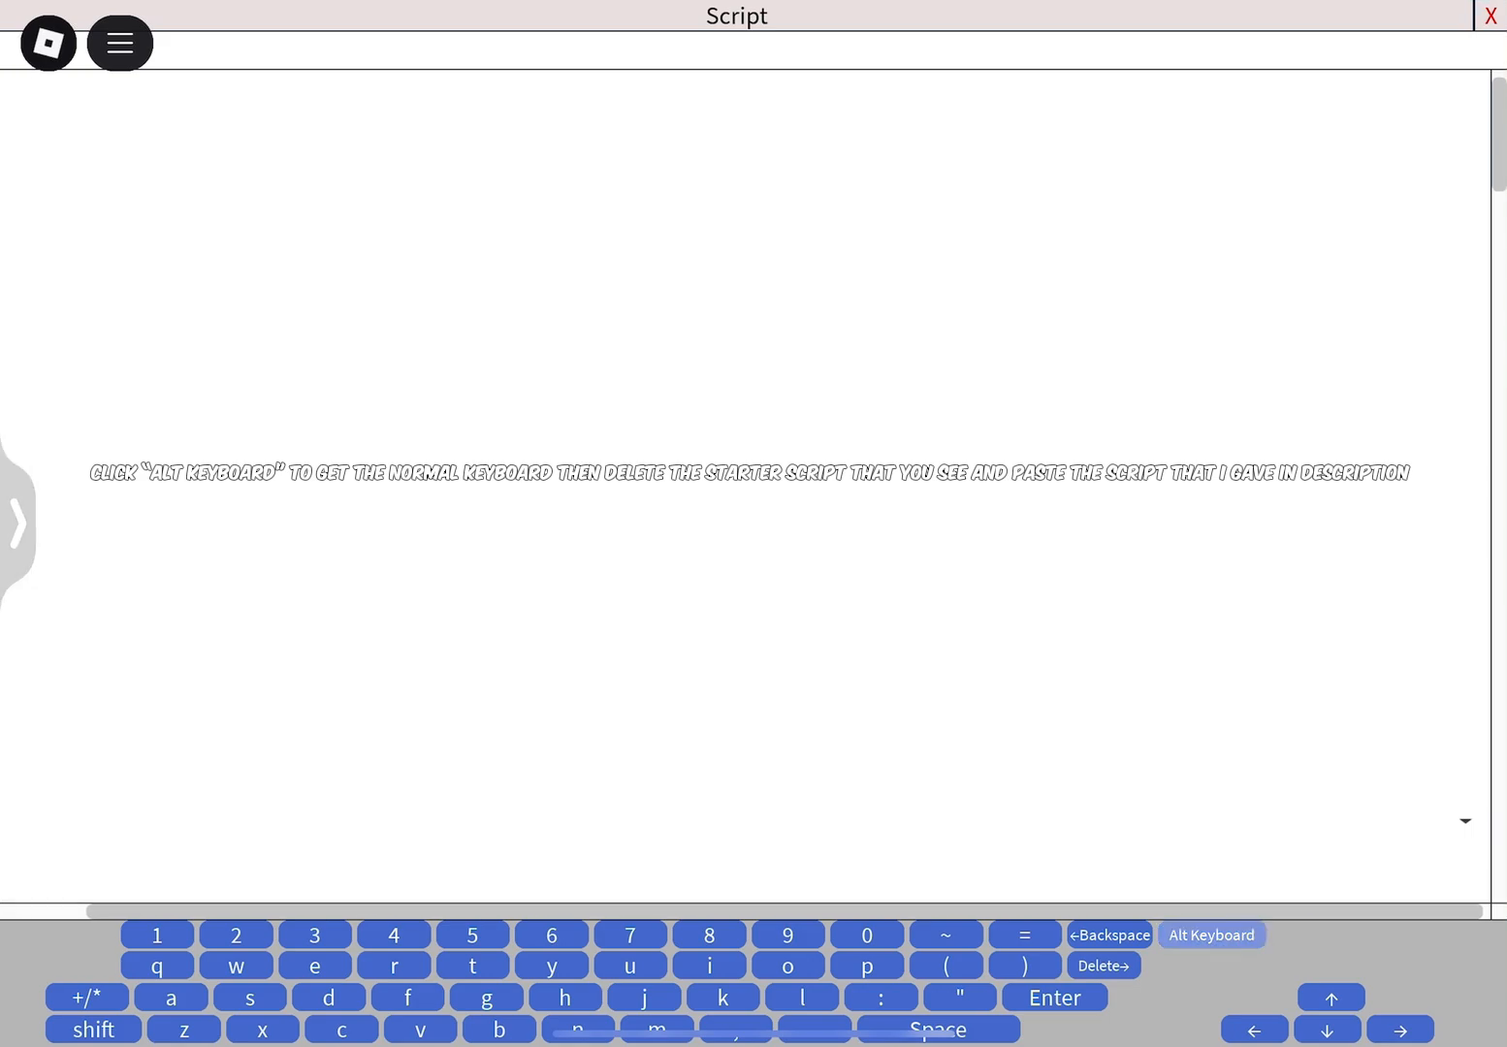
pyautogui.click(1211, 935)
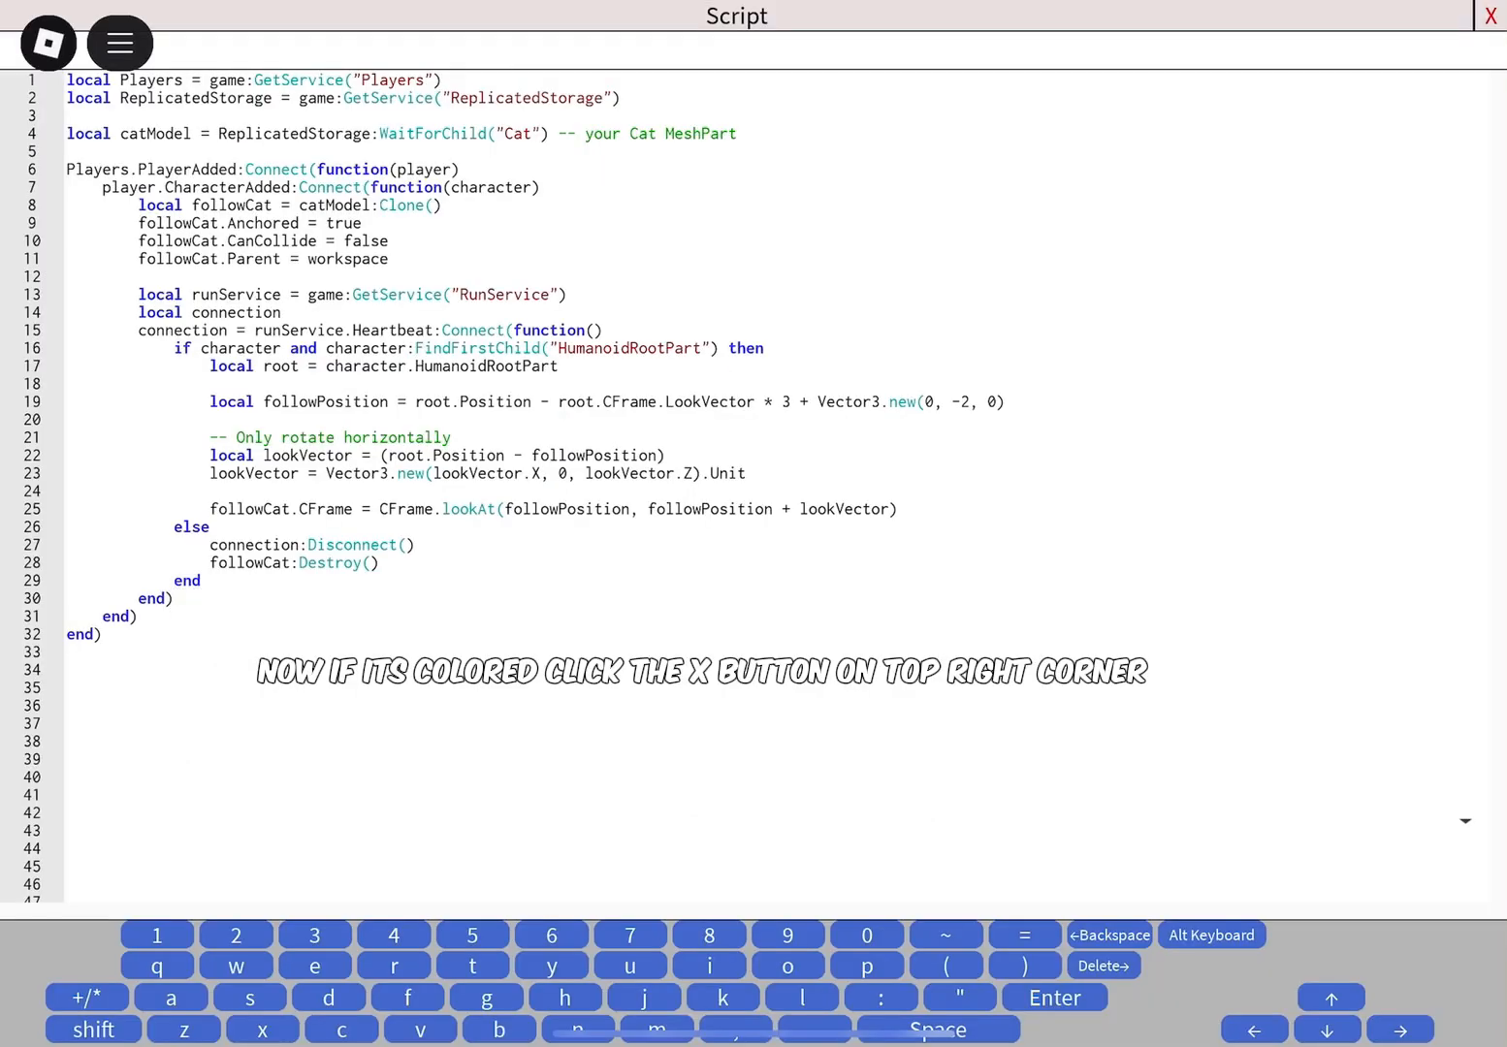
pyautogui.click(1491, 15)
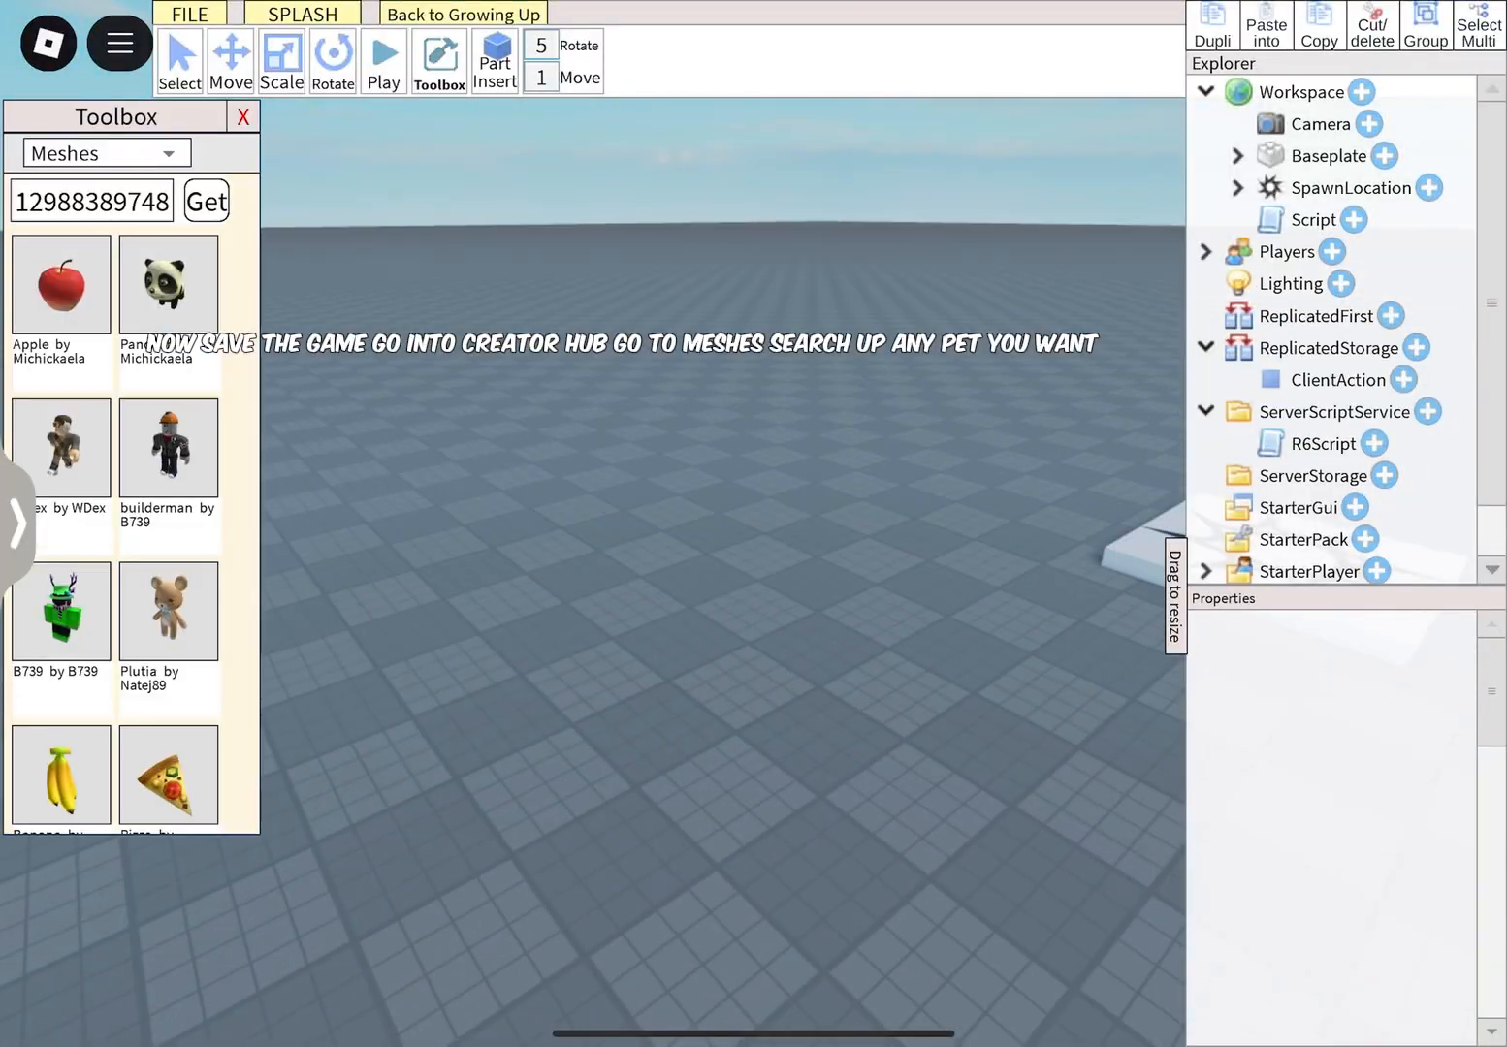
pyautogui.click(91, 202)
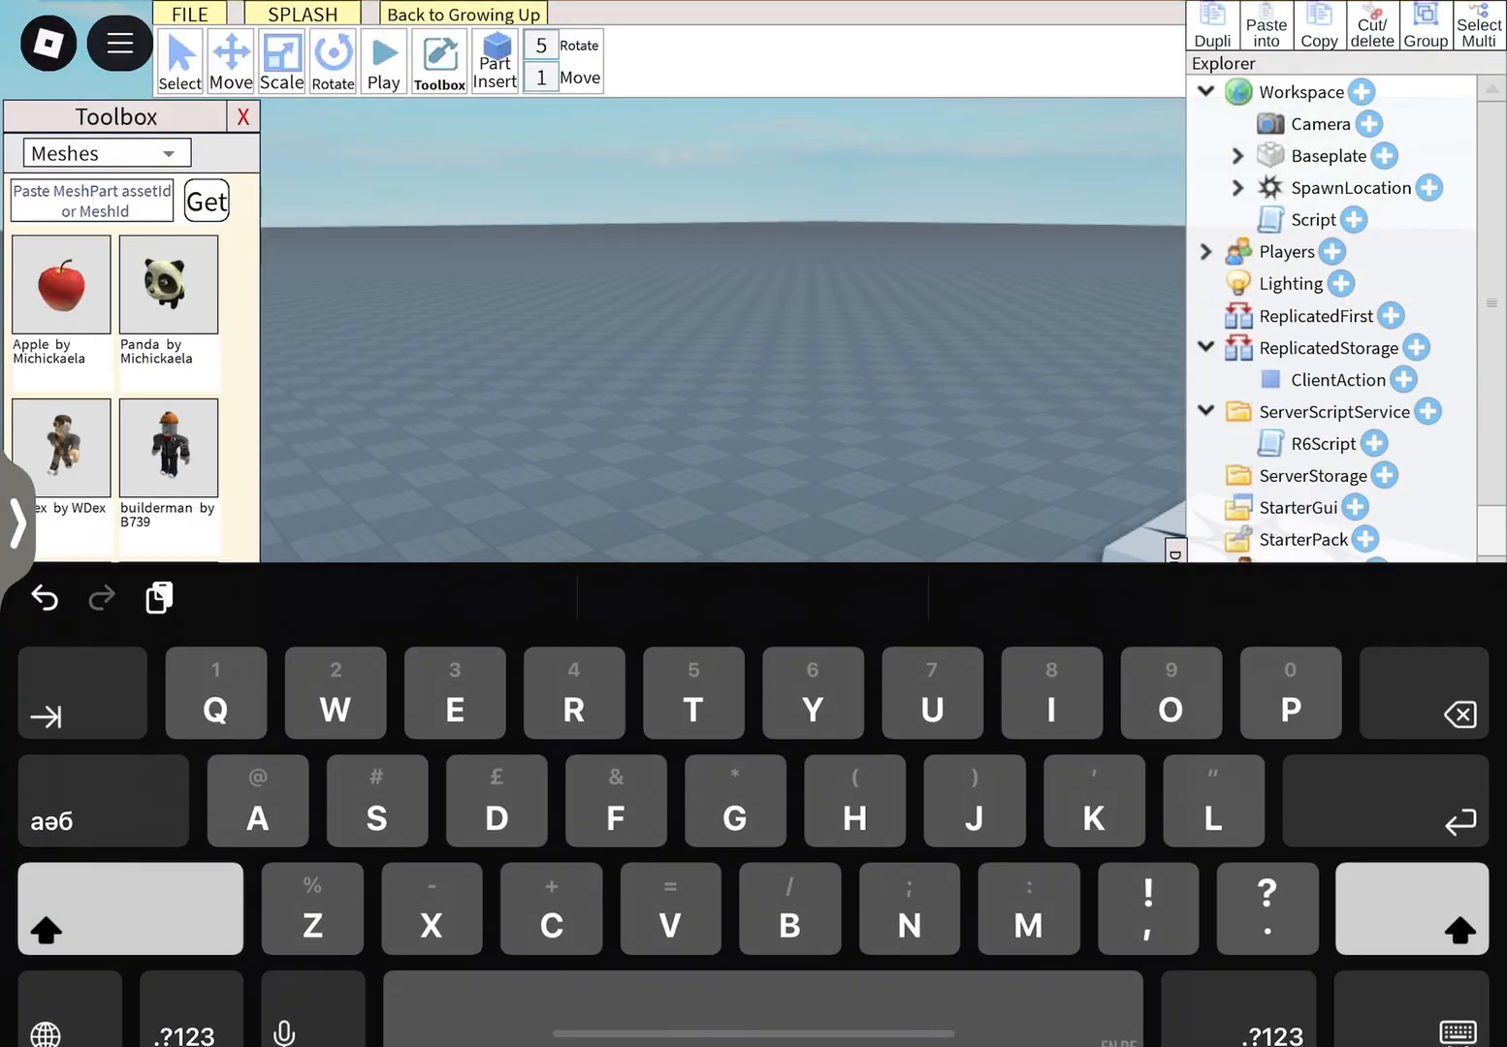
pyautogui.click(104, 152)
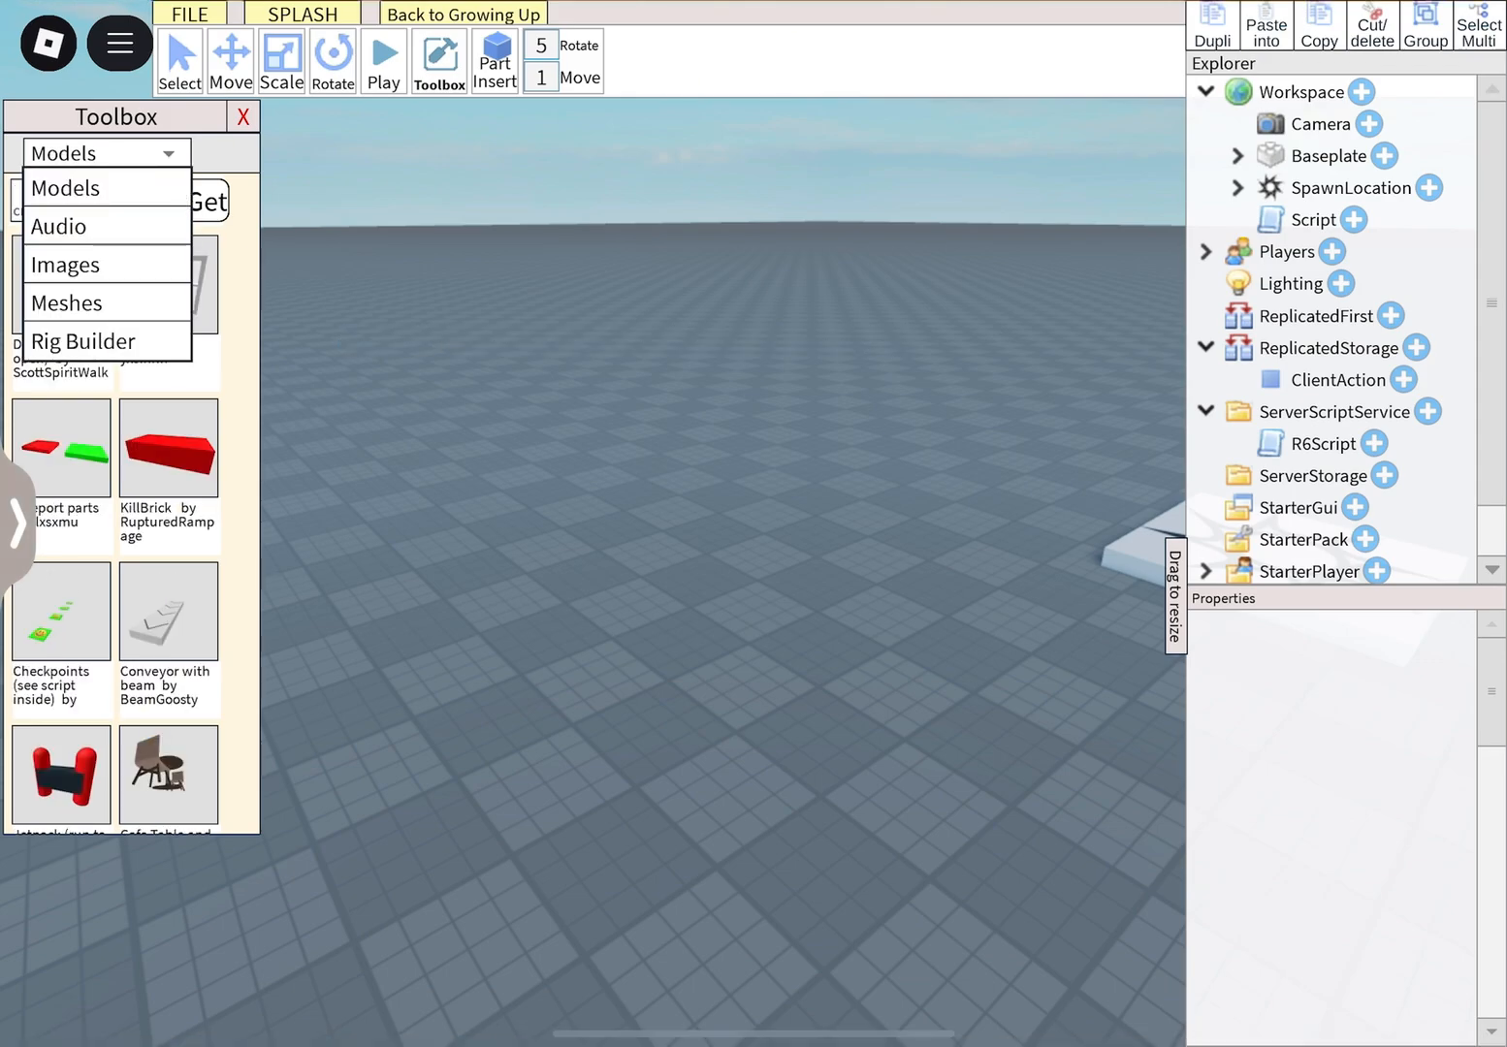
pyautogui.click(65, 303)
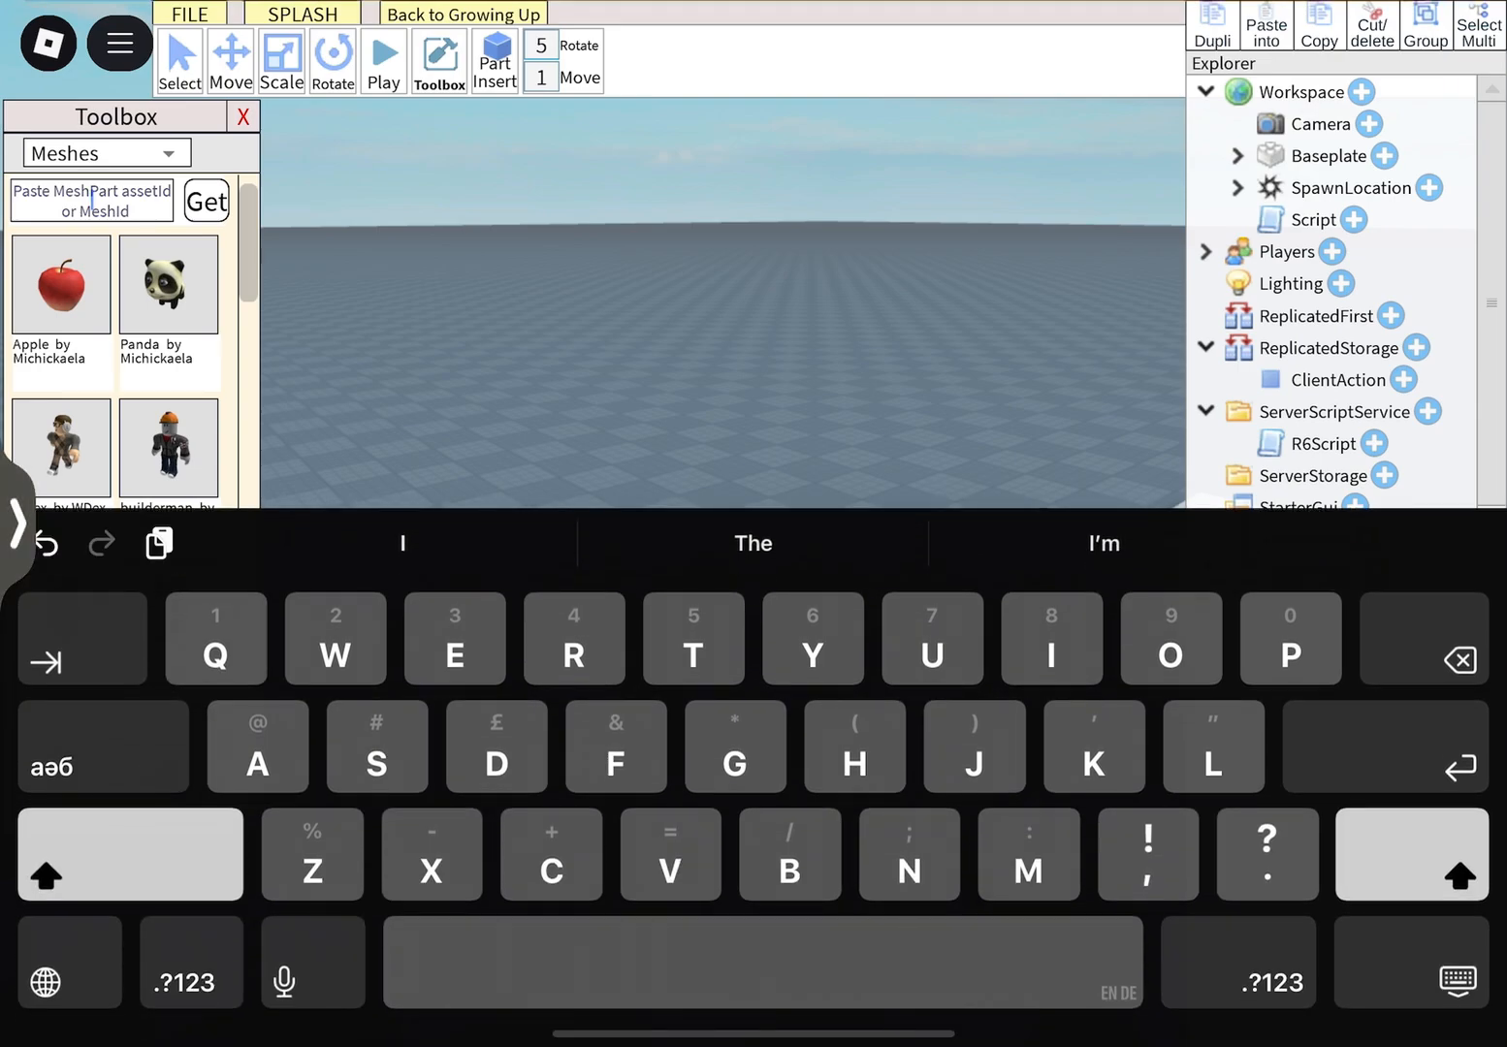
pyautogui.write('12988389748')
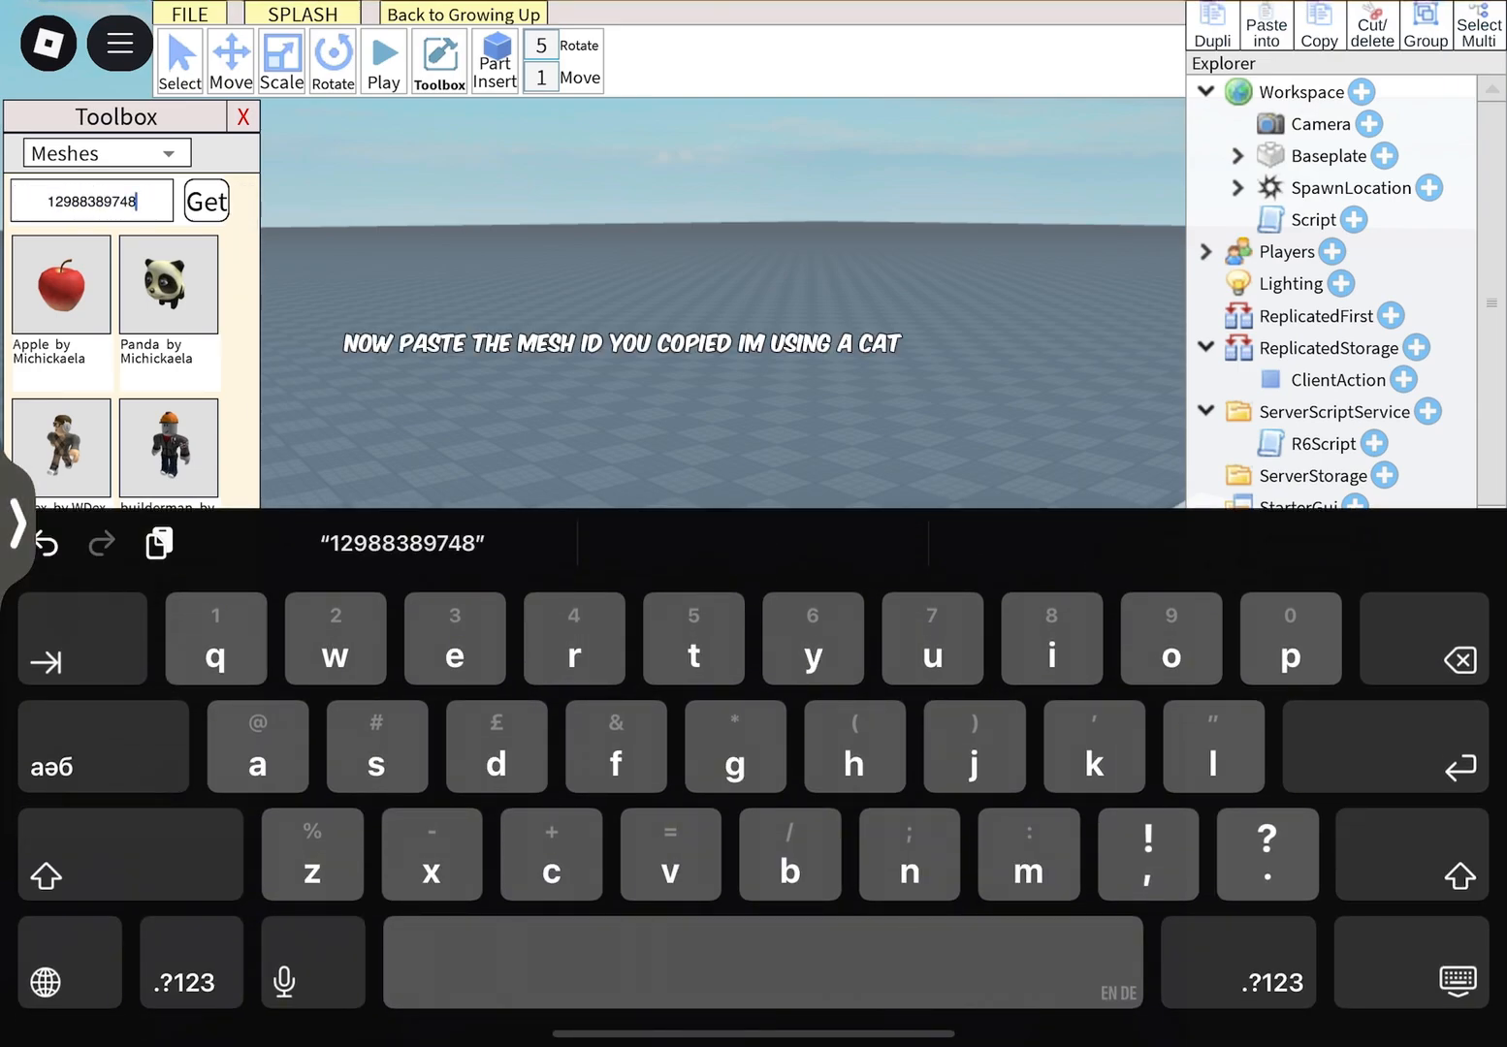
pyautogui.click(205, 201)
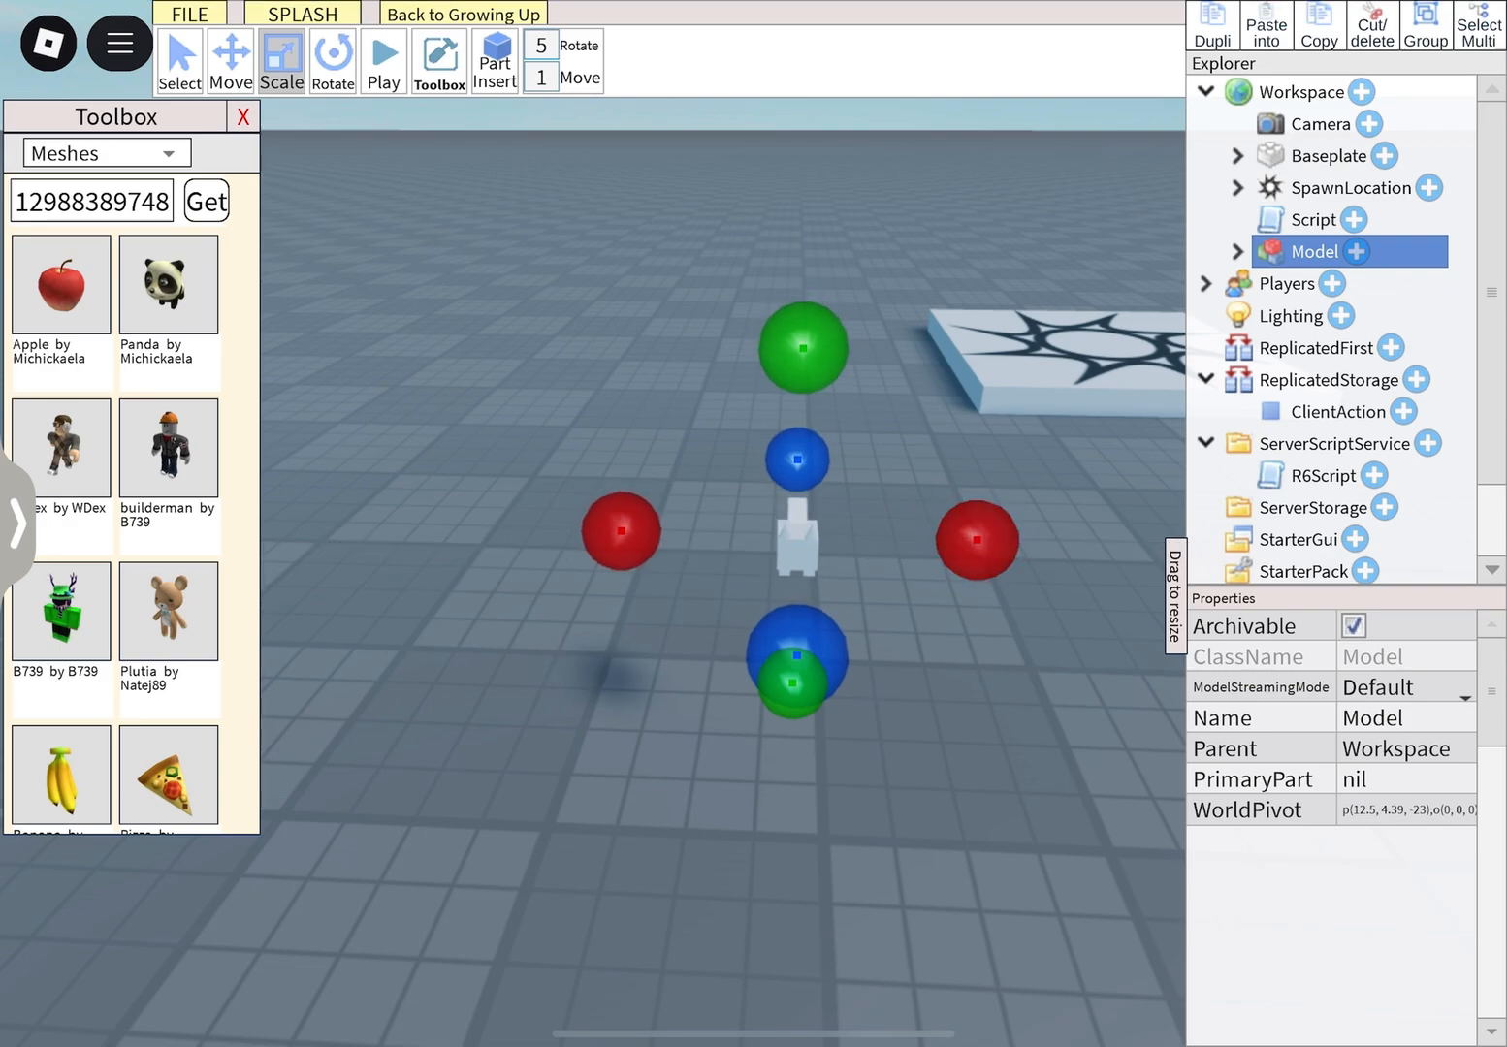
# - Paste the cat mesh into ReplicatedStorage and remove the cat model from Workspace
pyautogui.click(1349, 187)
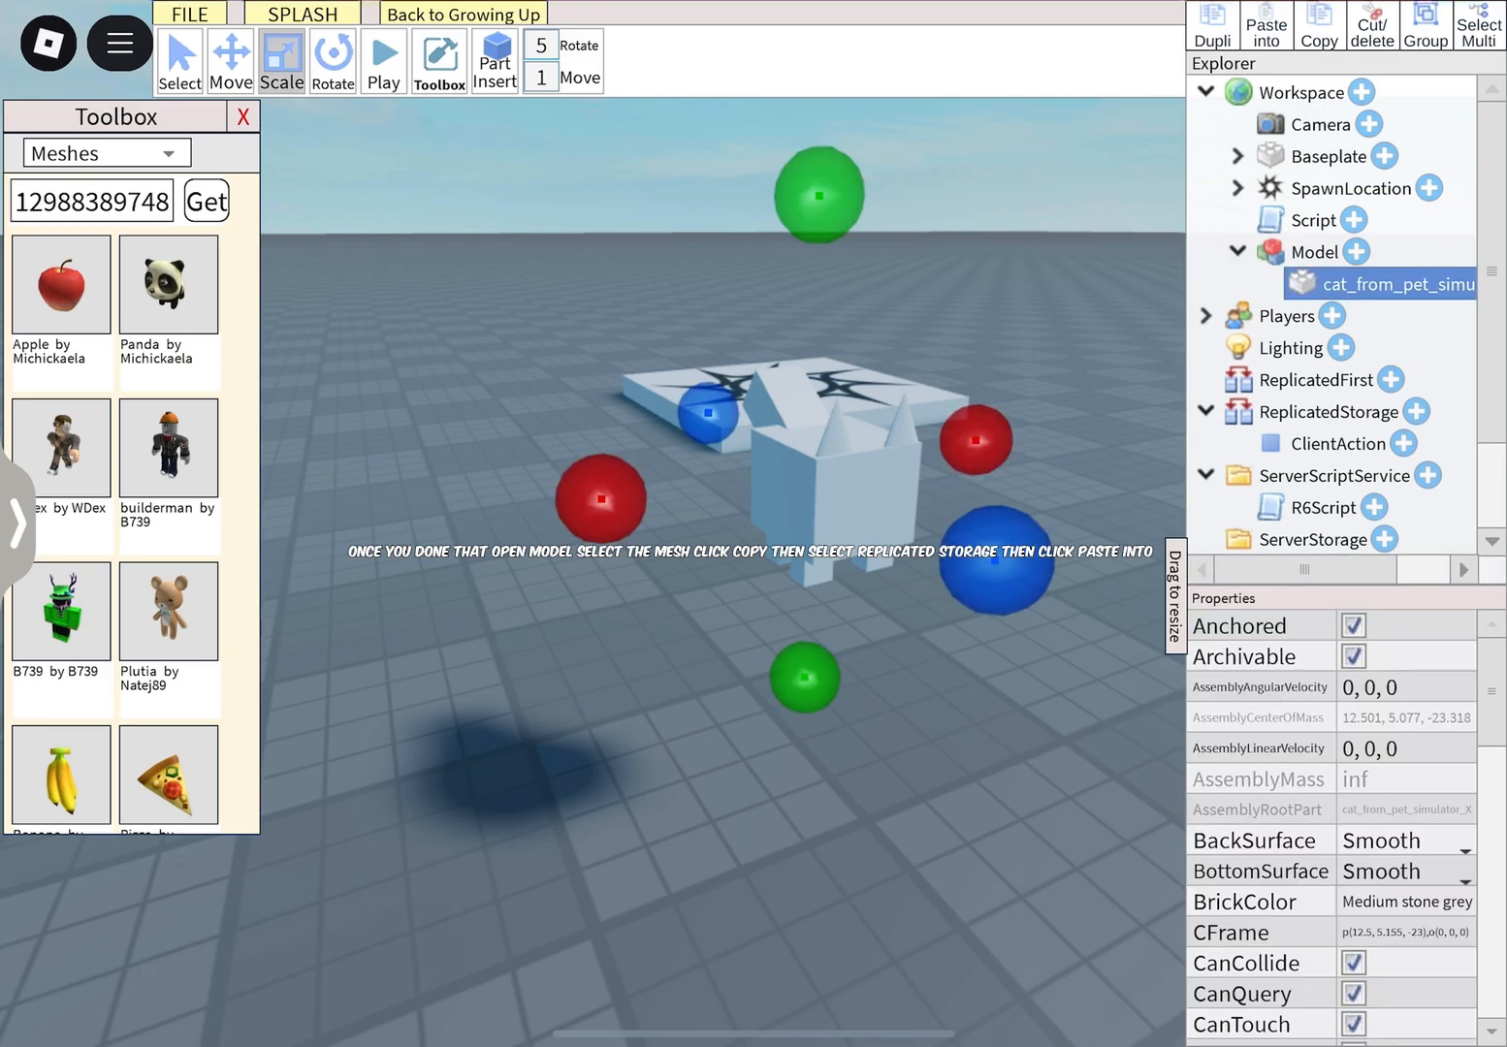
pyautogui.scroll(-3)
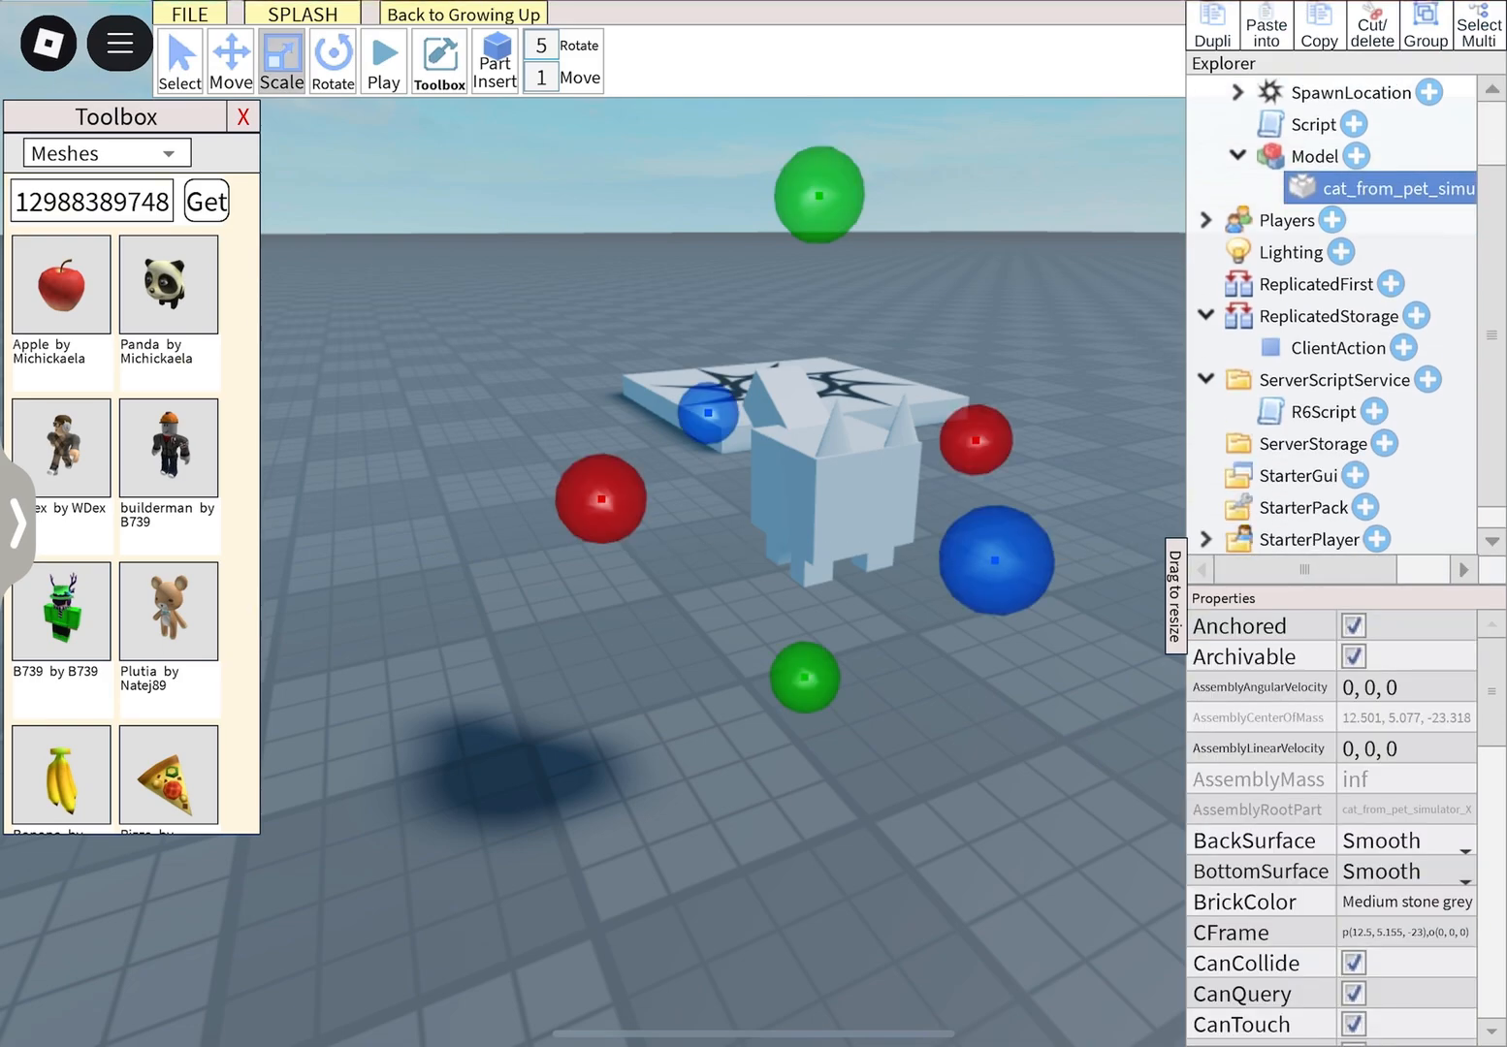
pyautogui.click(1327, 315)
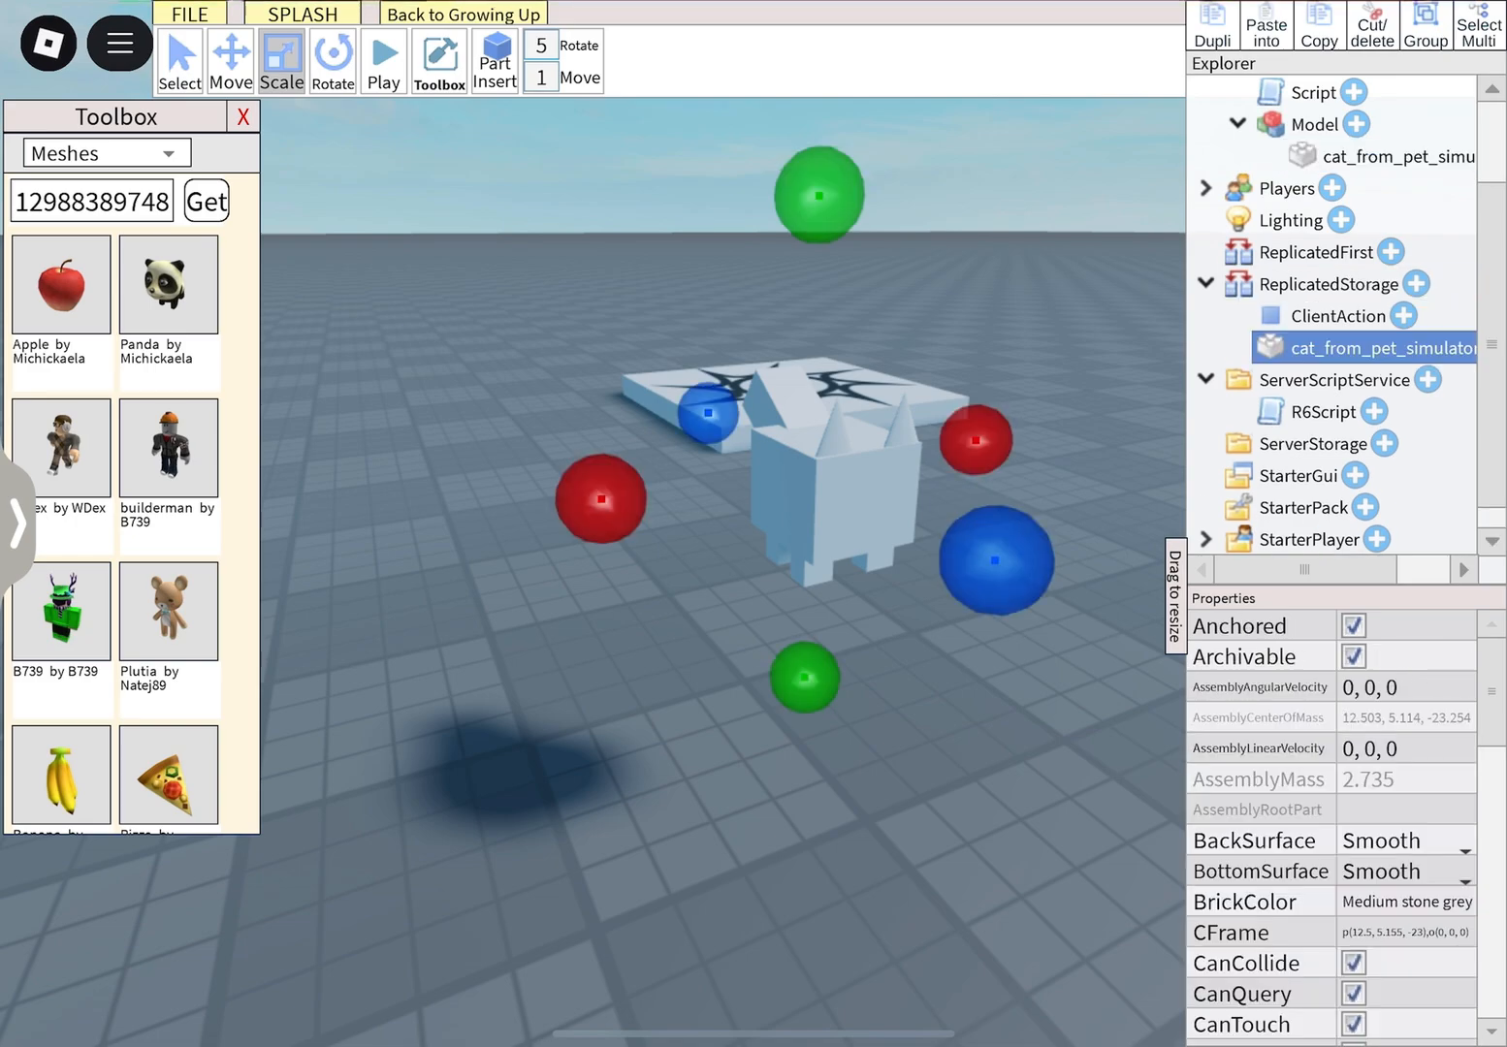
pyautogui.click(1394, 156)
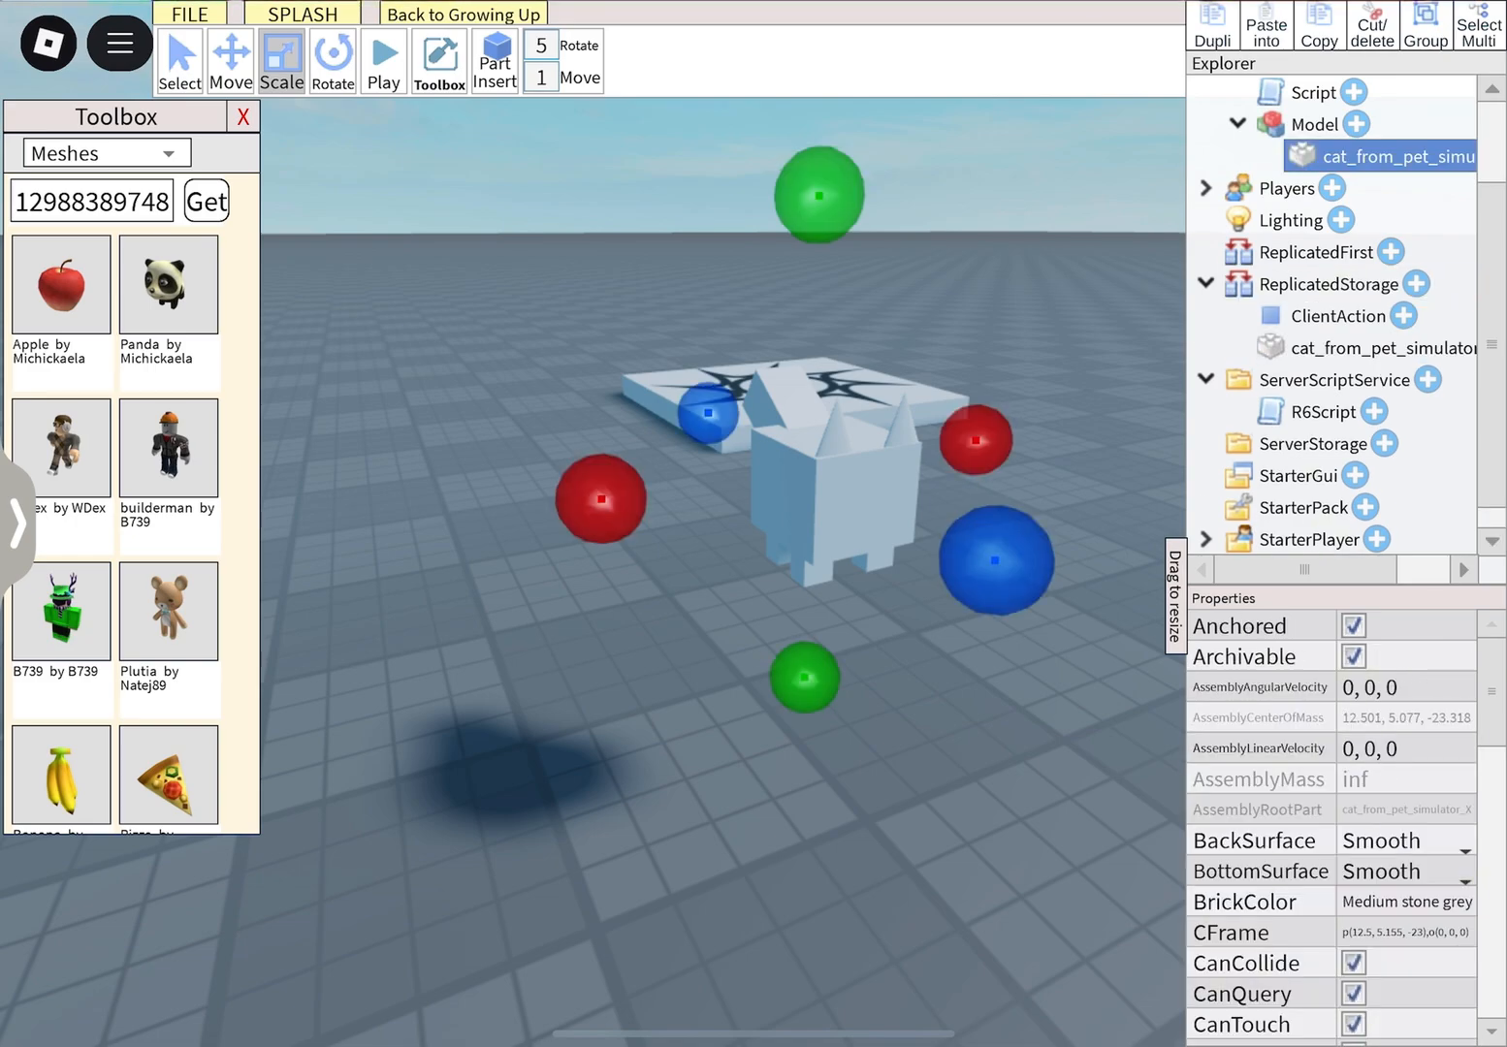
pyautogui.click(1316, 125)
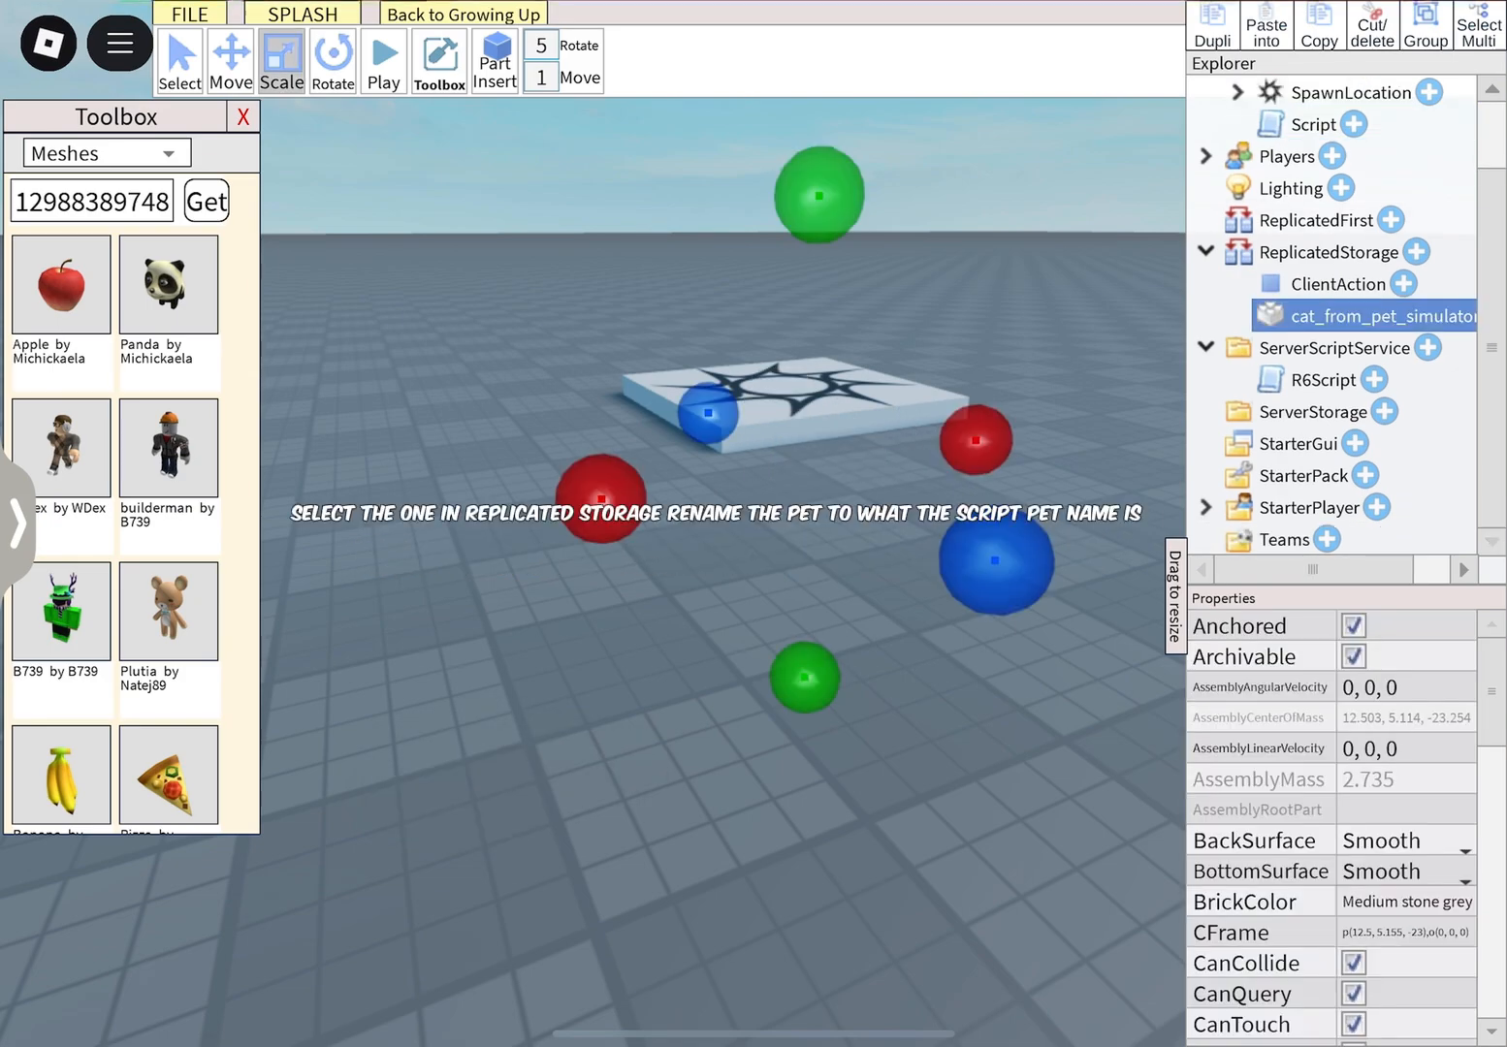
# - Begin editing the Name property of the cat mesh in ReplicatedStorage
pyautogui.scroll(-3)
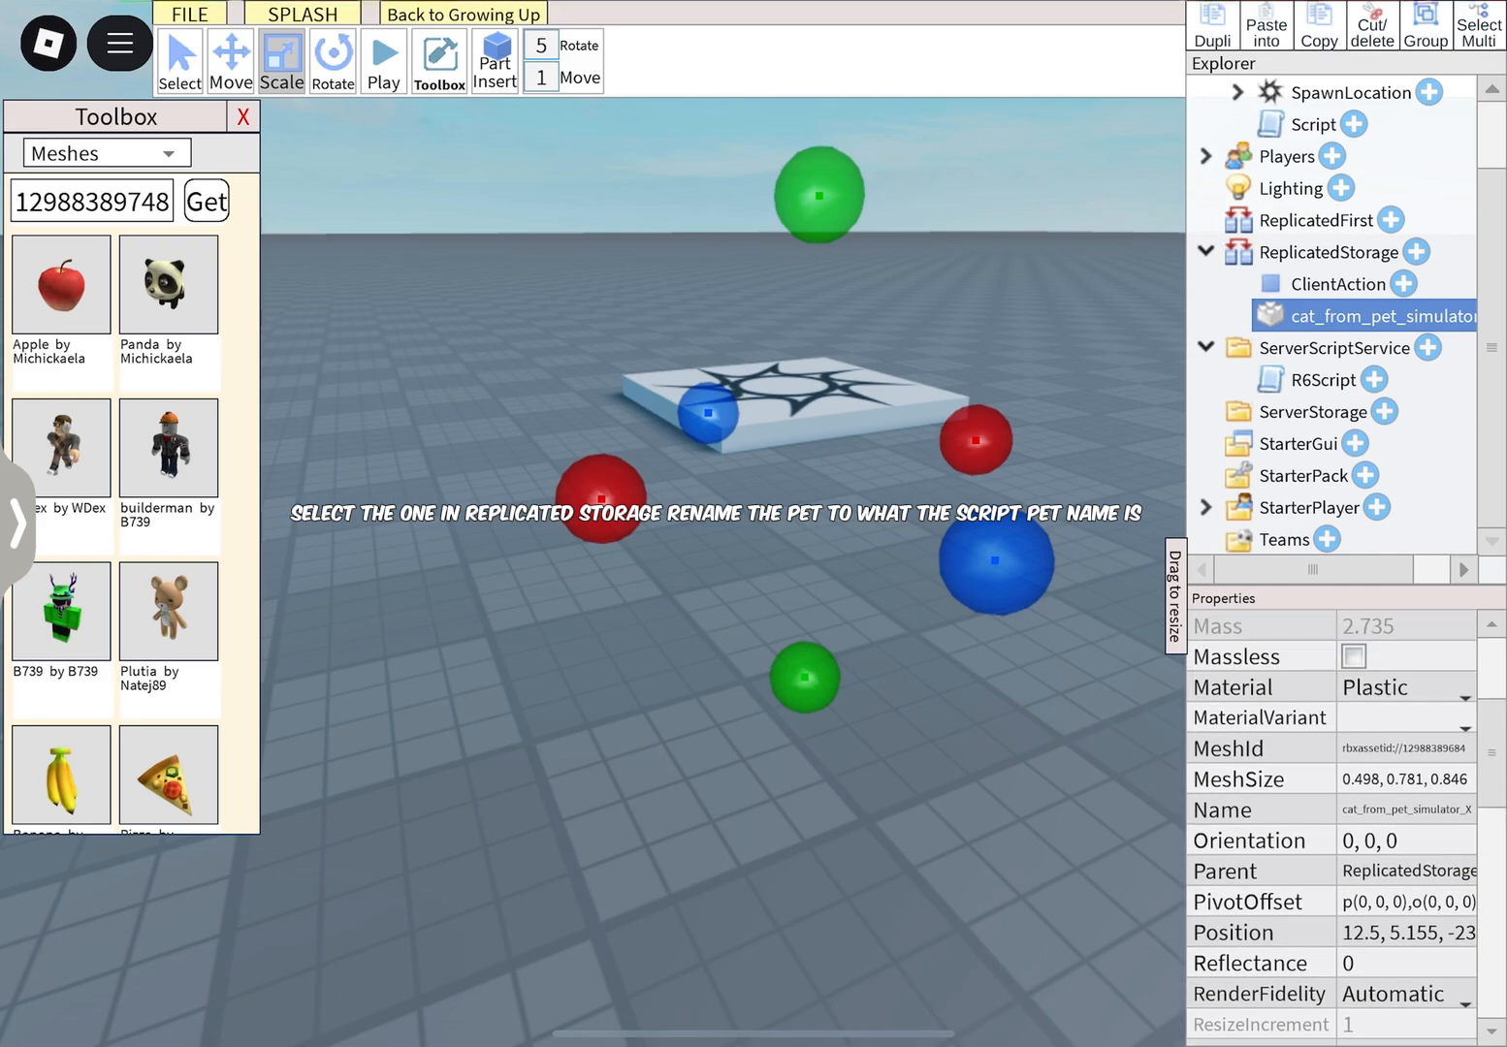
pyautogui.click(1404, 808)
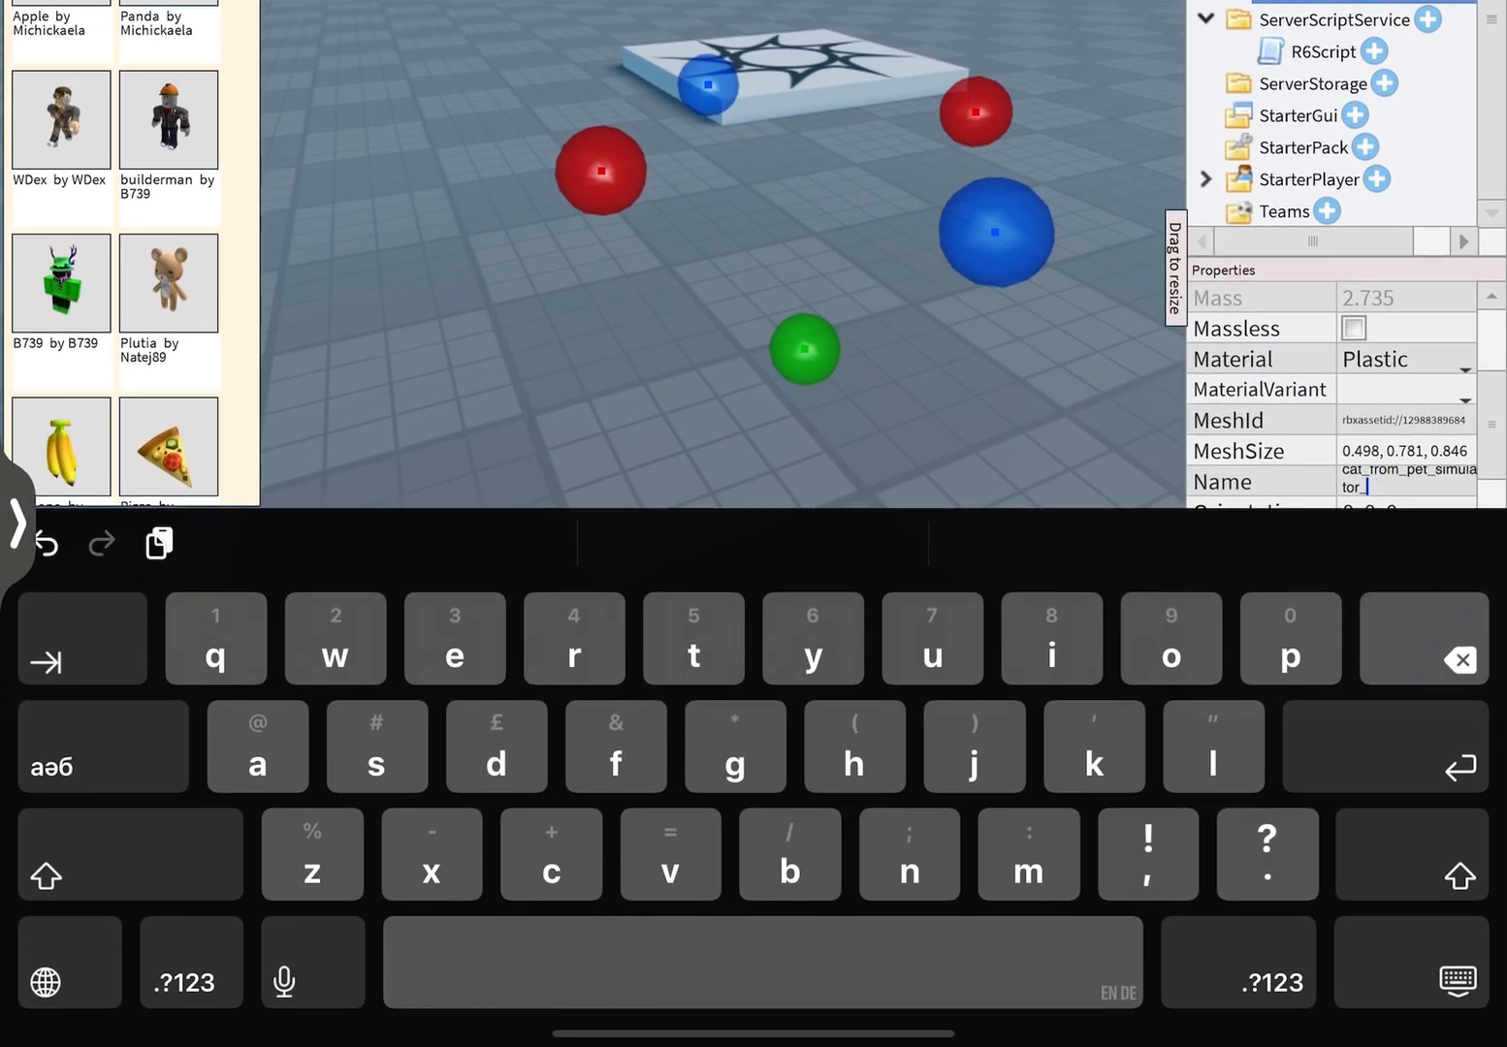